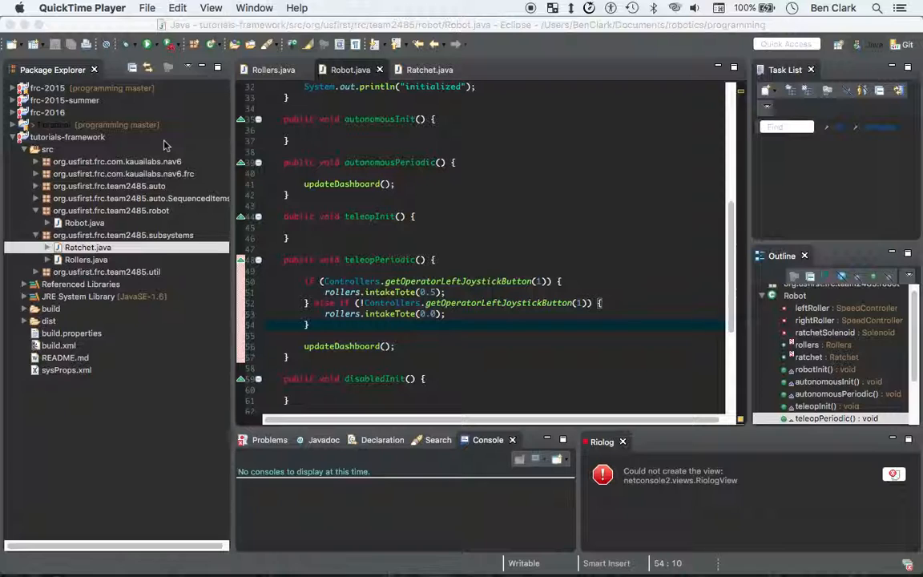
scroll("down", 3)
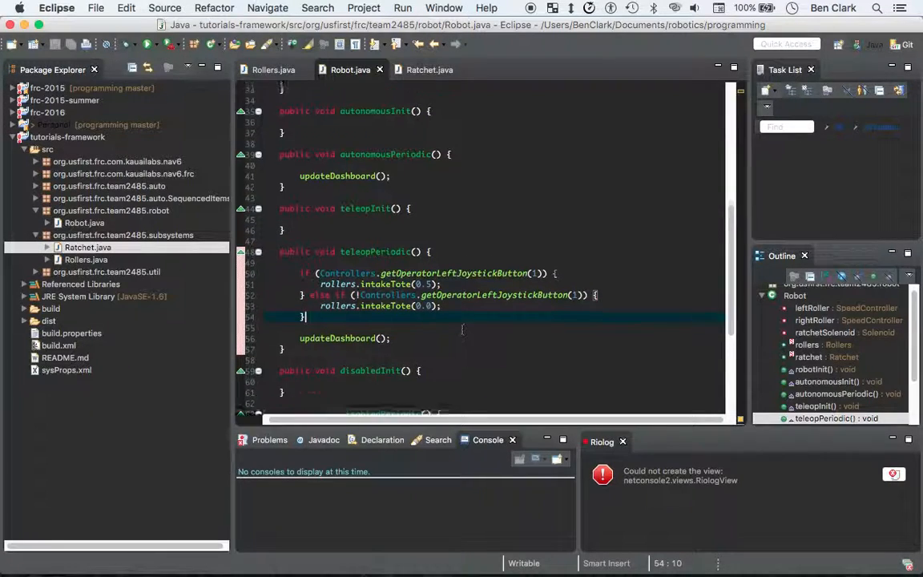
scroll("down", 3)
type("if (")
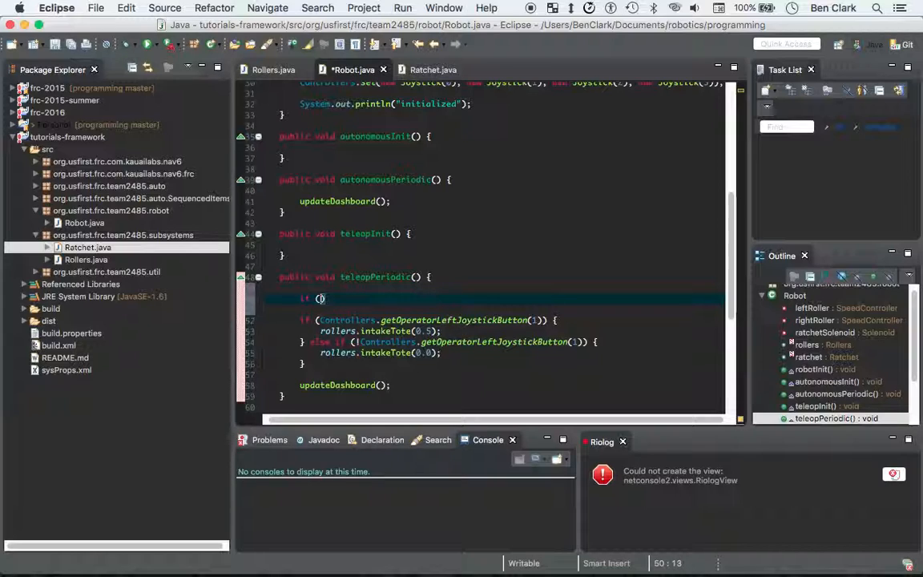
type("Controllers.")
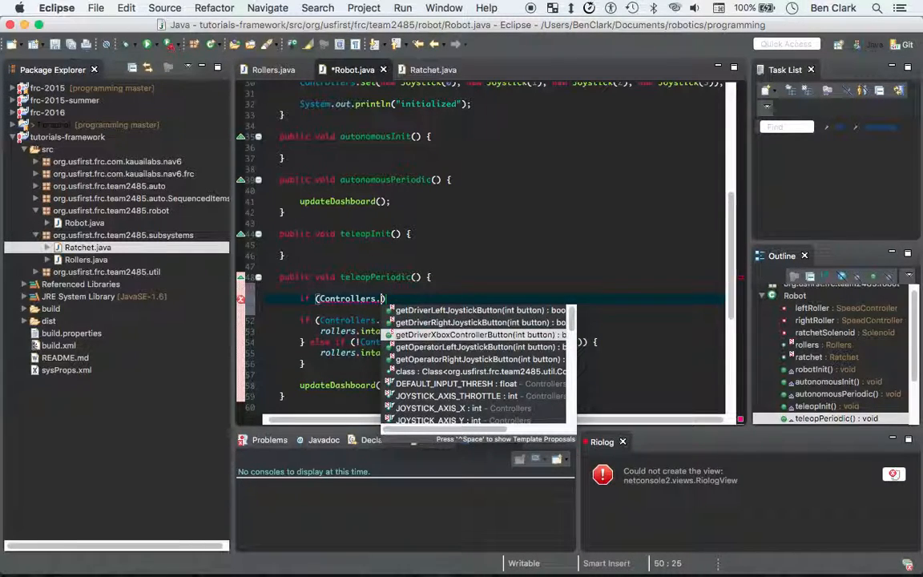
mouse_move(480, 310)
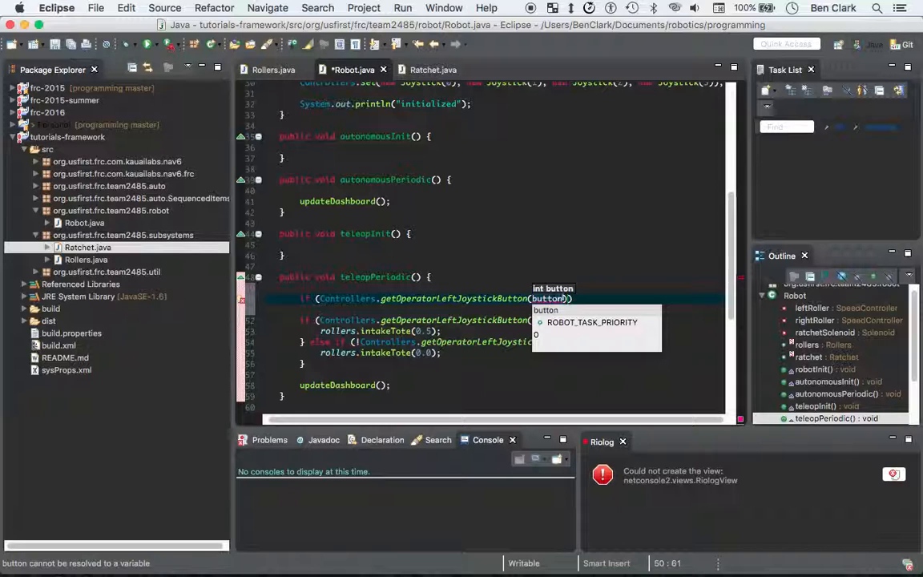
type("7")
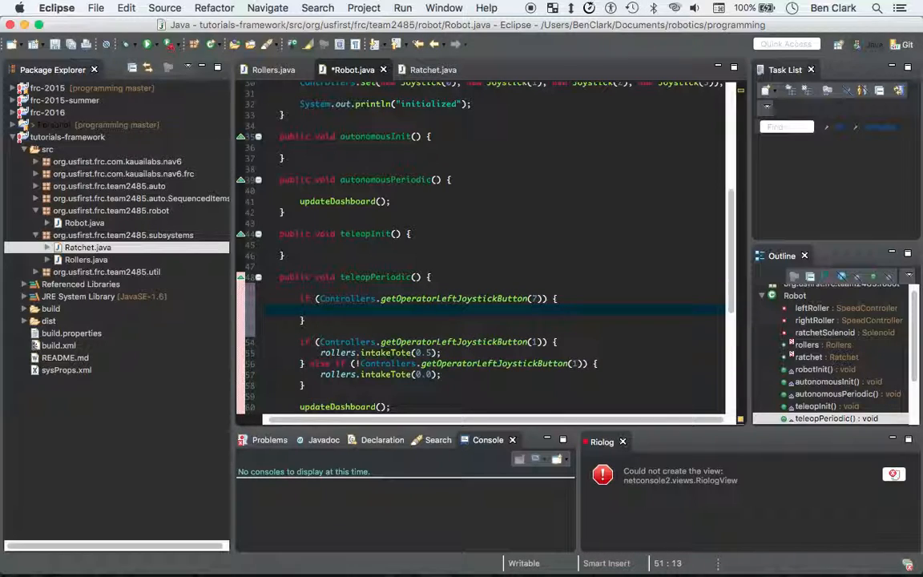
type("ratchet.extendRatchet();")
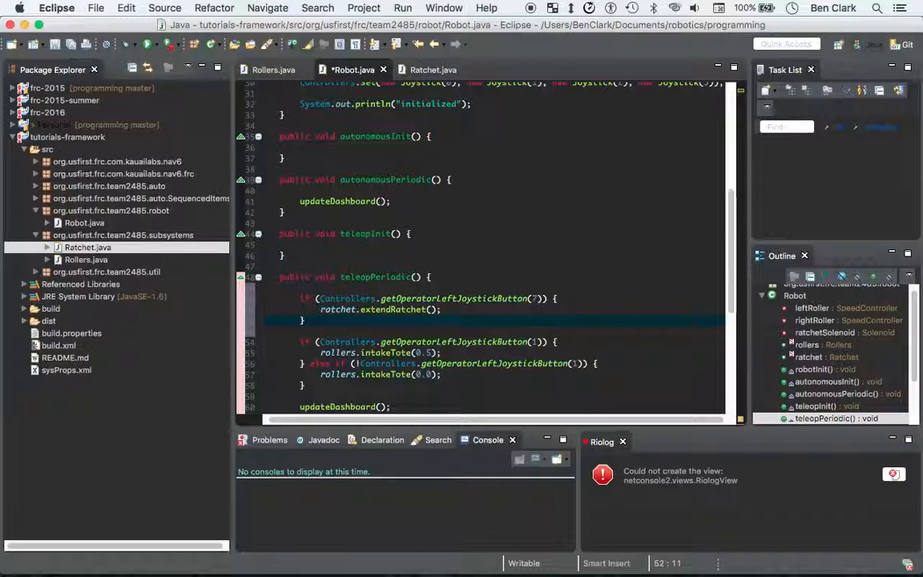
type("else {")
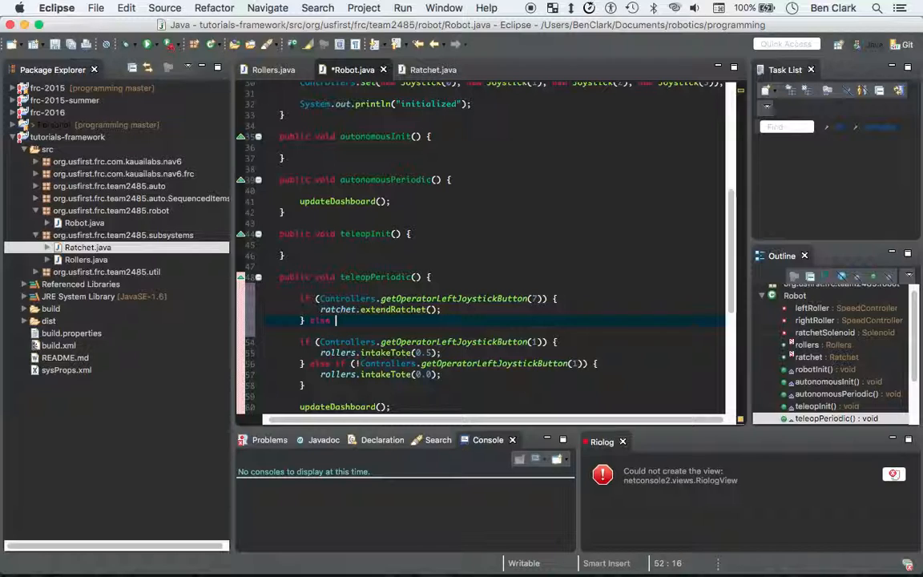
type("if (o")
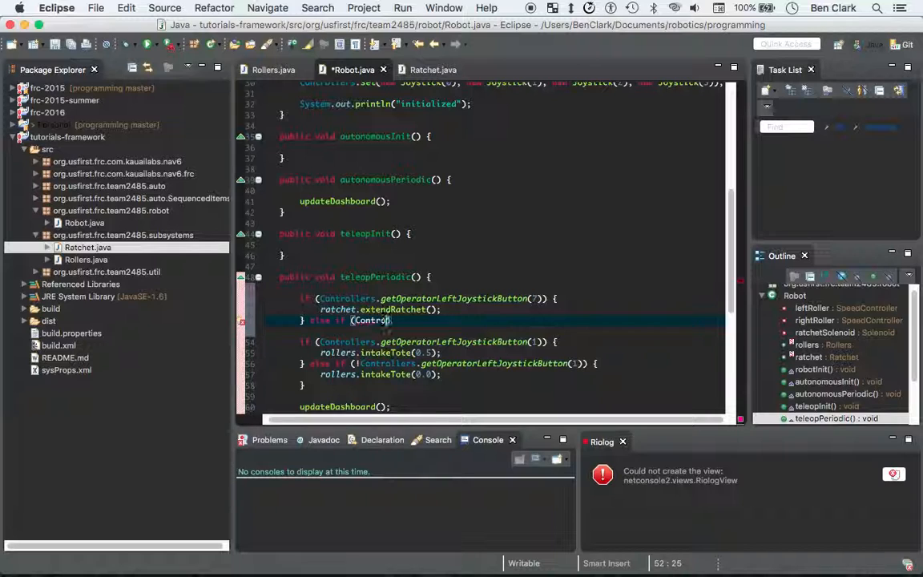
type(".getOperatorRightJoystickButton(8")
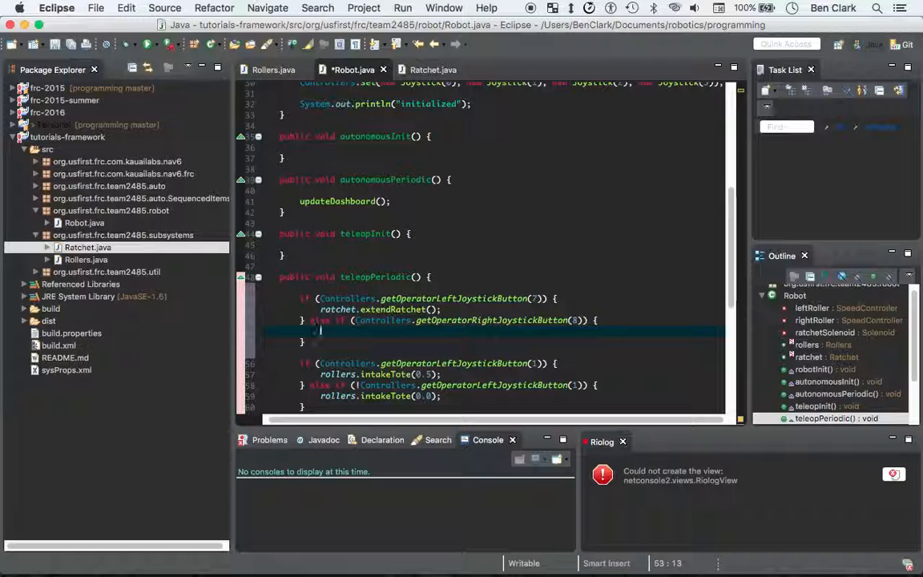
type("ratchet.")
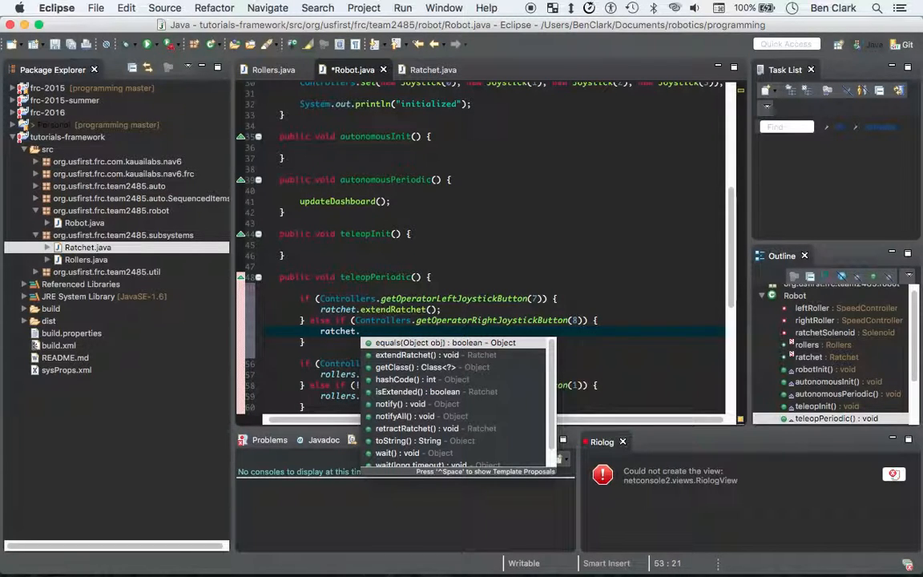
mouse_move(426, 342)
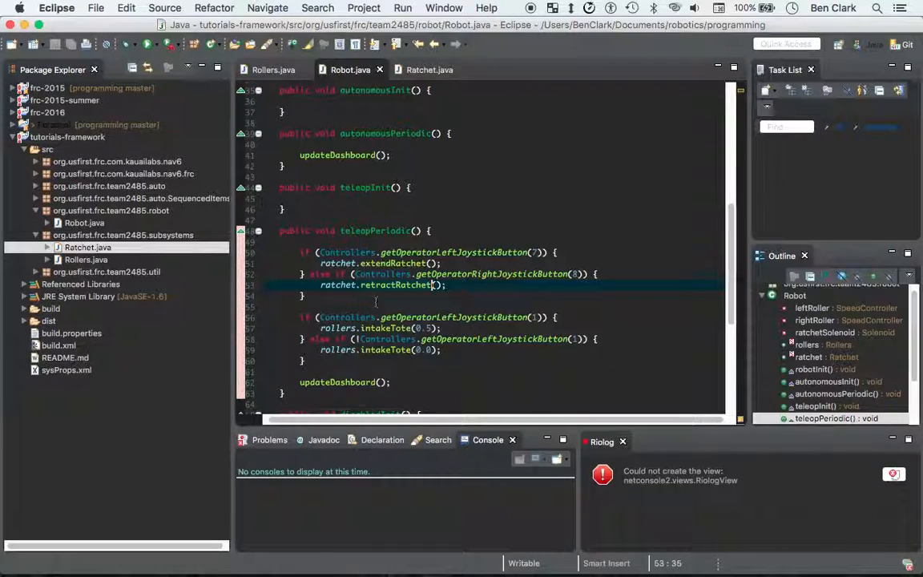
scroll("down", 3)
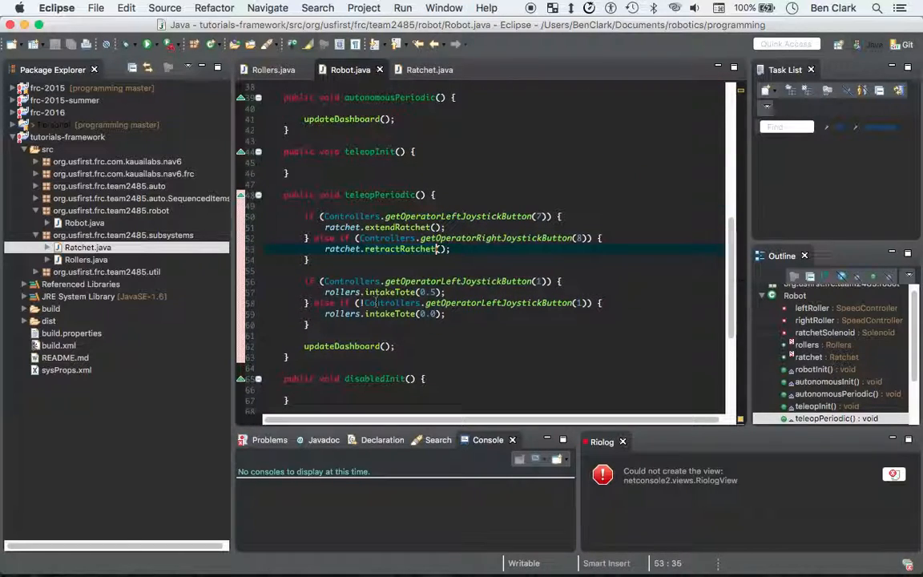